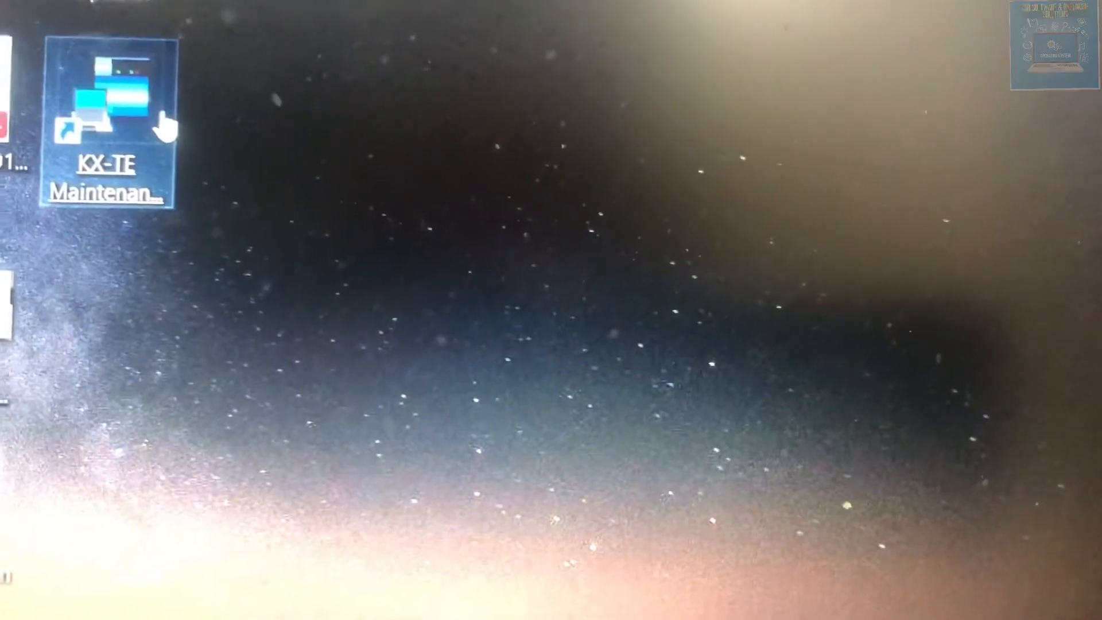
# Step: Launch the KX-TE Maintenance Console from the desktop shortcut to show its login dialog
pyautogui.doubleClick(107, 99)
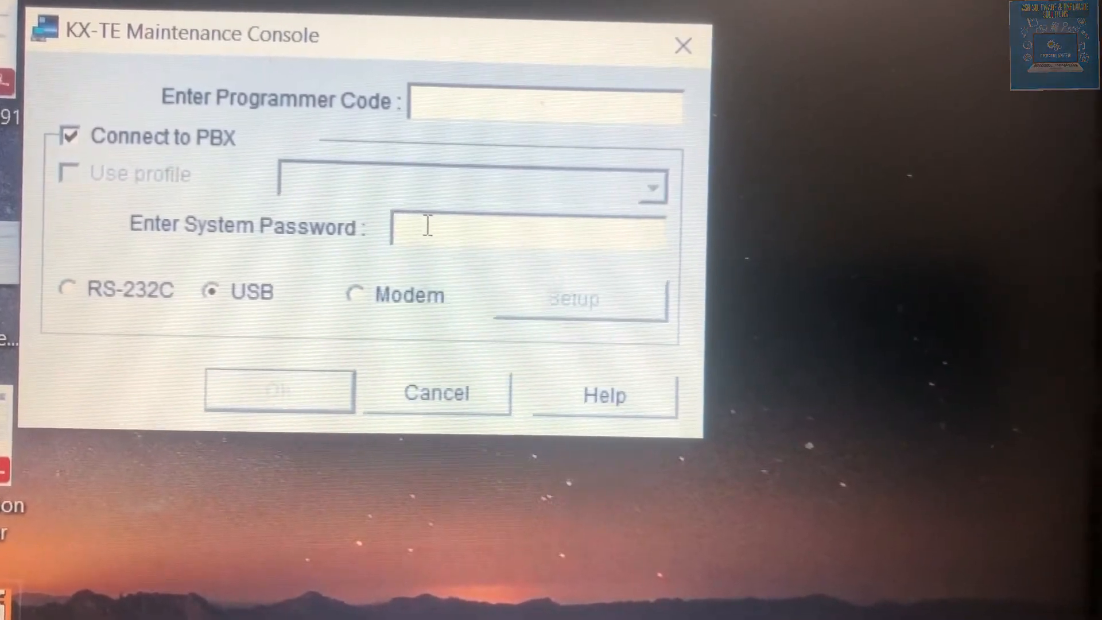
# Step: Enter the system password for the USB PBX connection, enabling OK
pyautogui.write('**')
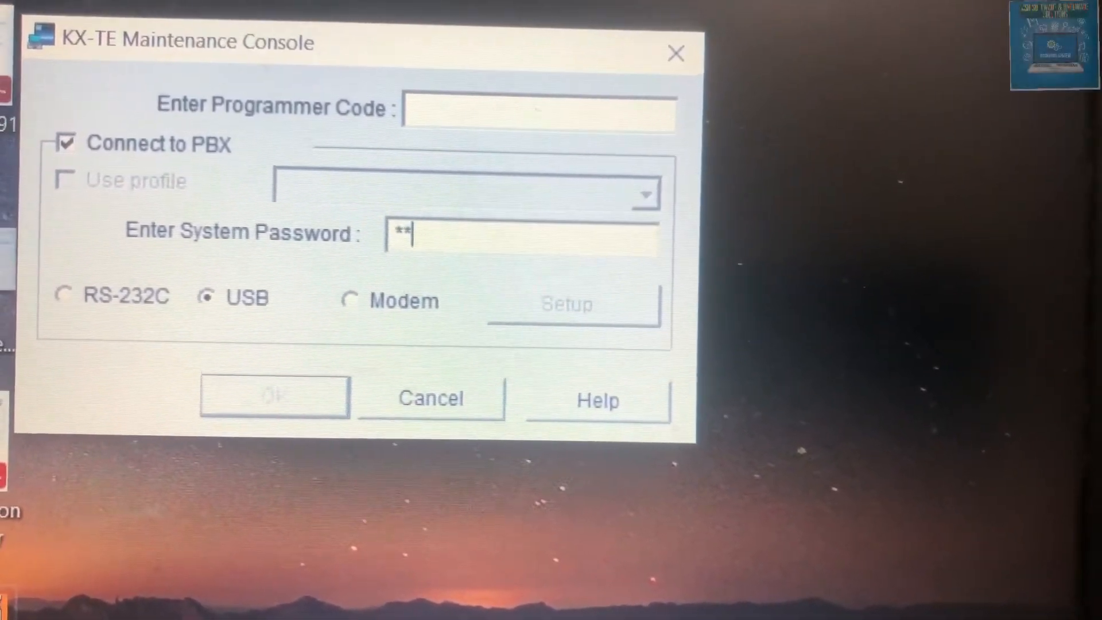
pyautogui.write('*')
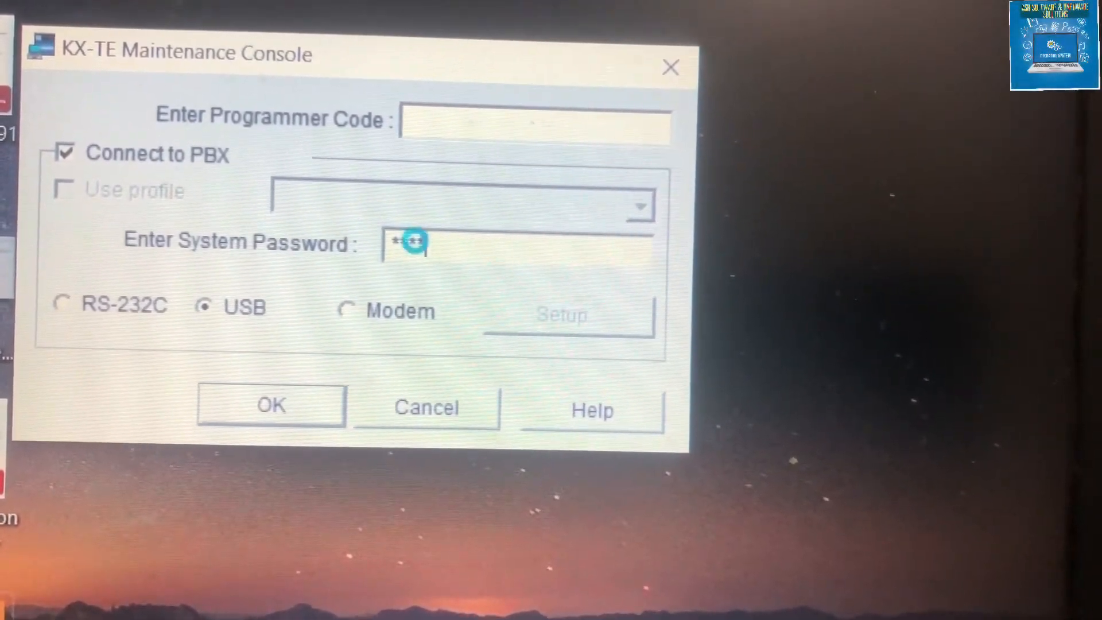